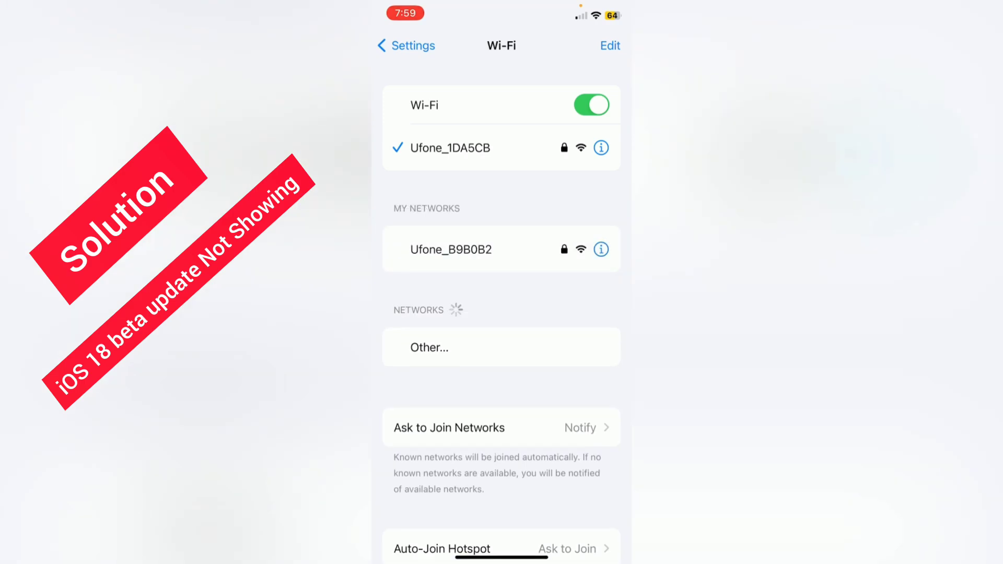
Confirm Date & Time is set automatically, then return to the General list.
click(405, 45)
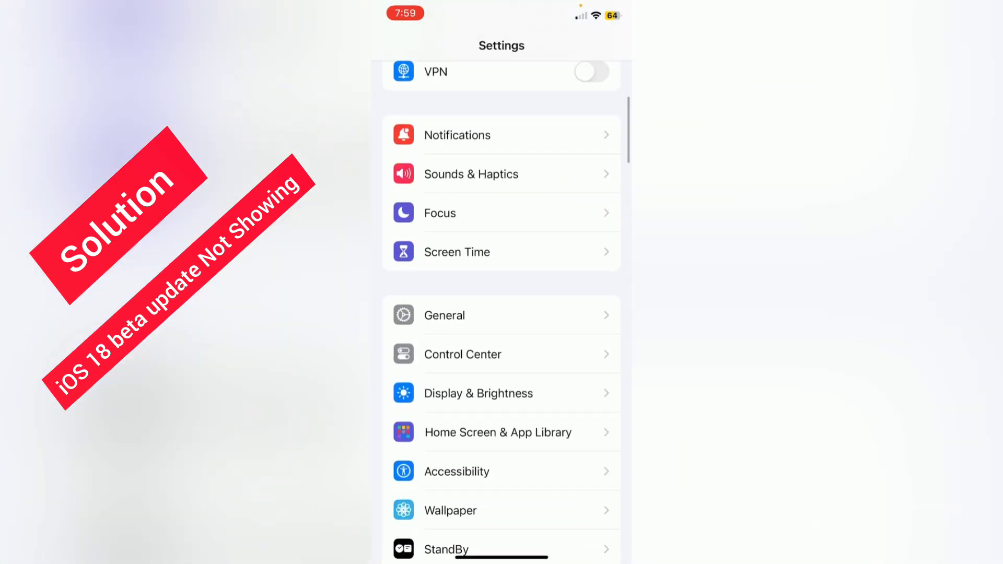
click(445, 315)
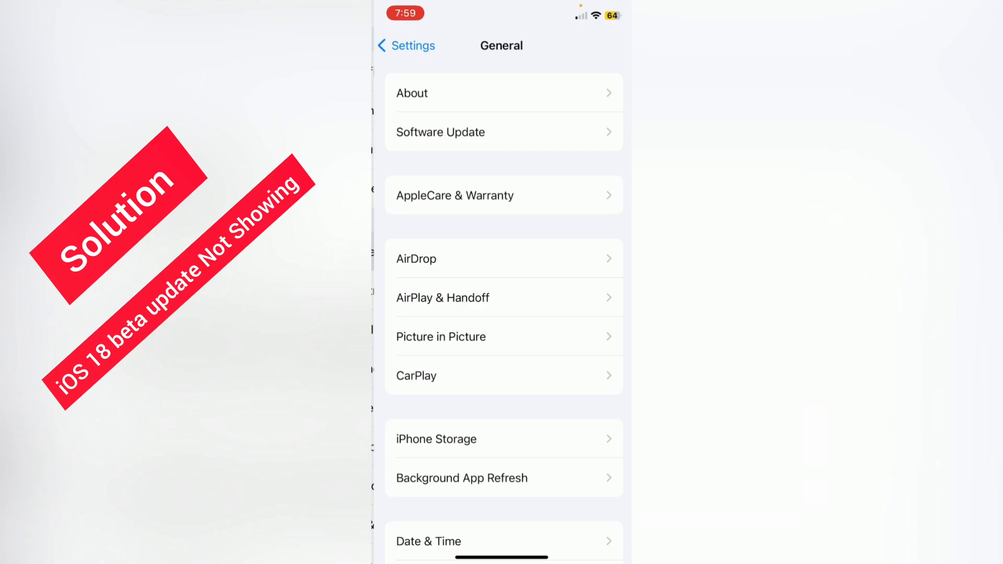
scroll(down, 3)
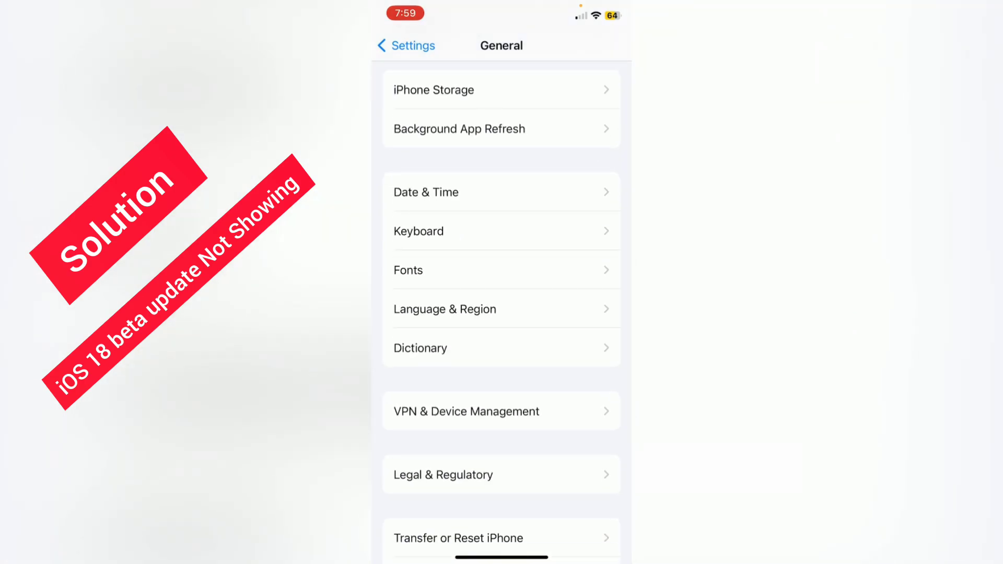
click(427, 192)
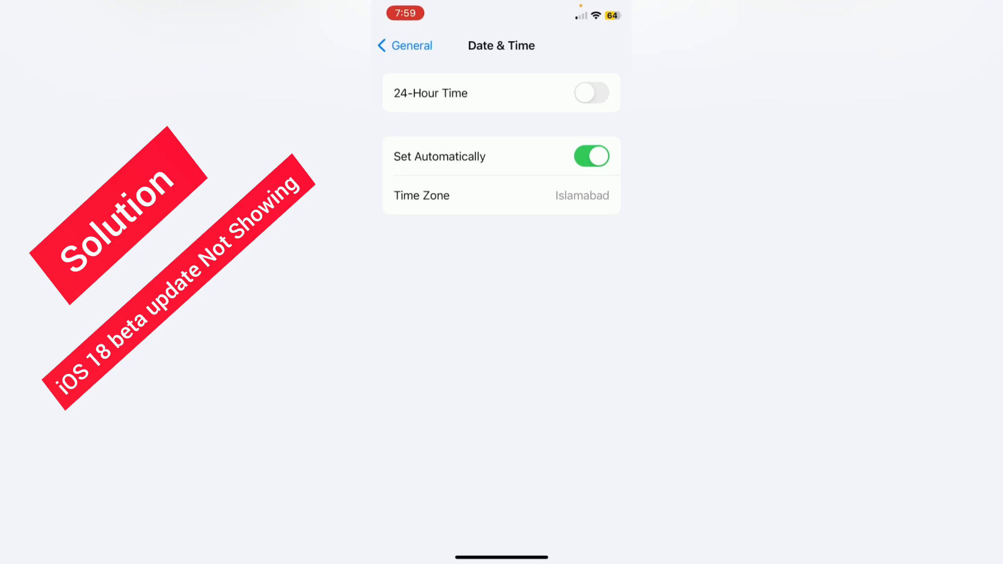
click(404, 45)
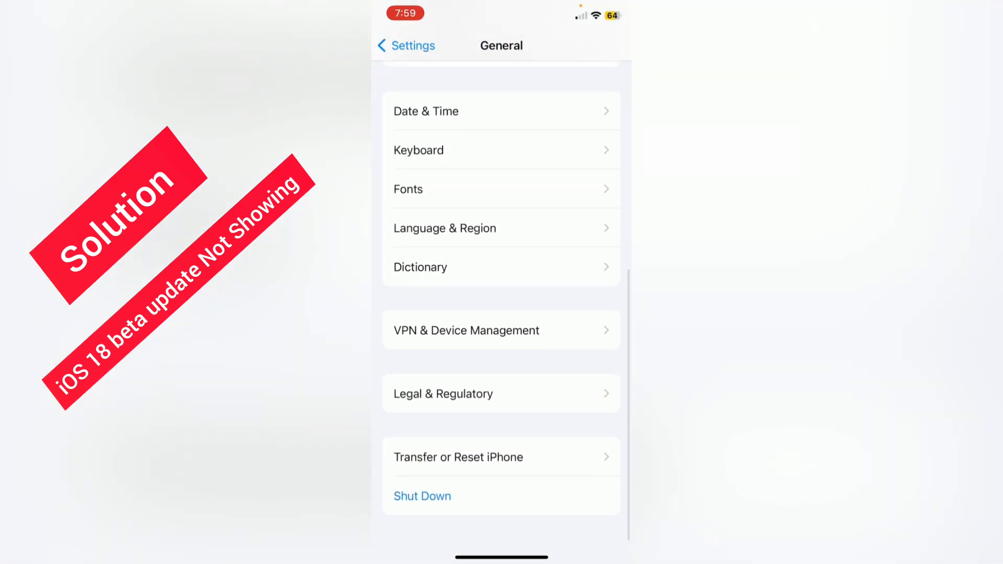
click(501, 330)
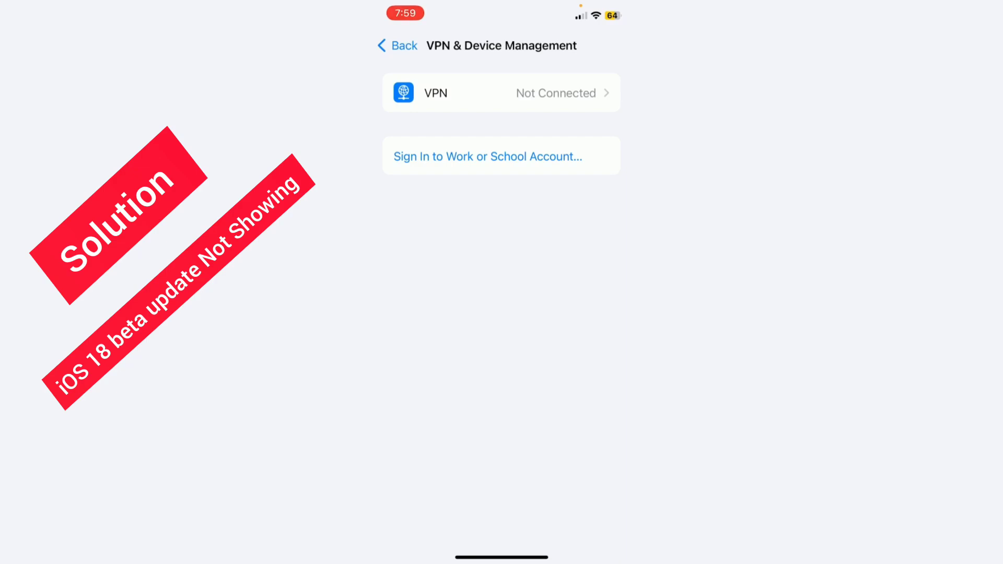
click(396, 46)
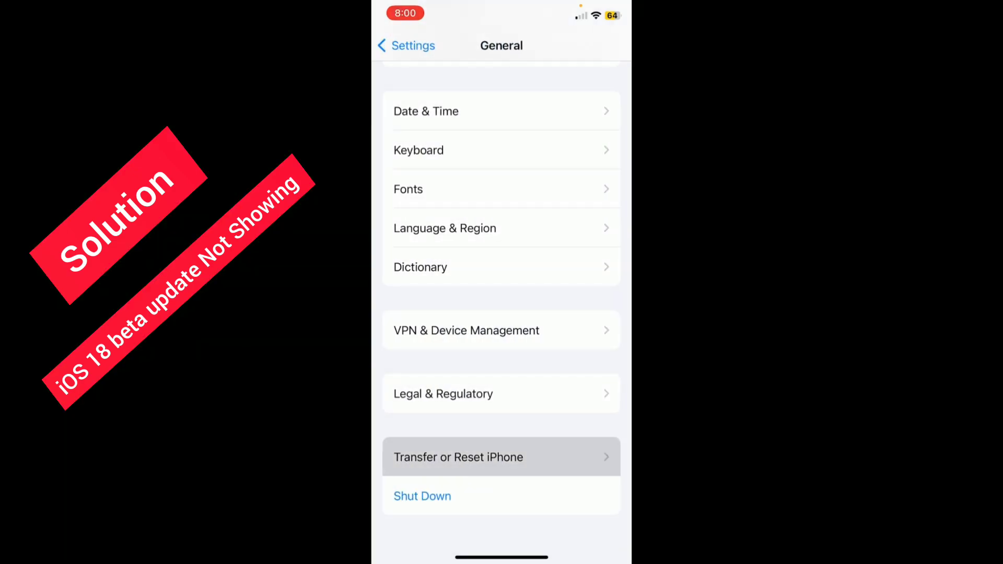
View the Transfer or Reset iPhone options, dismiss them, and go to the home screen.
click(459, 457)
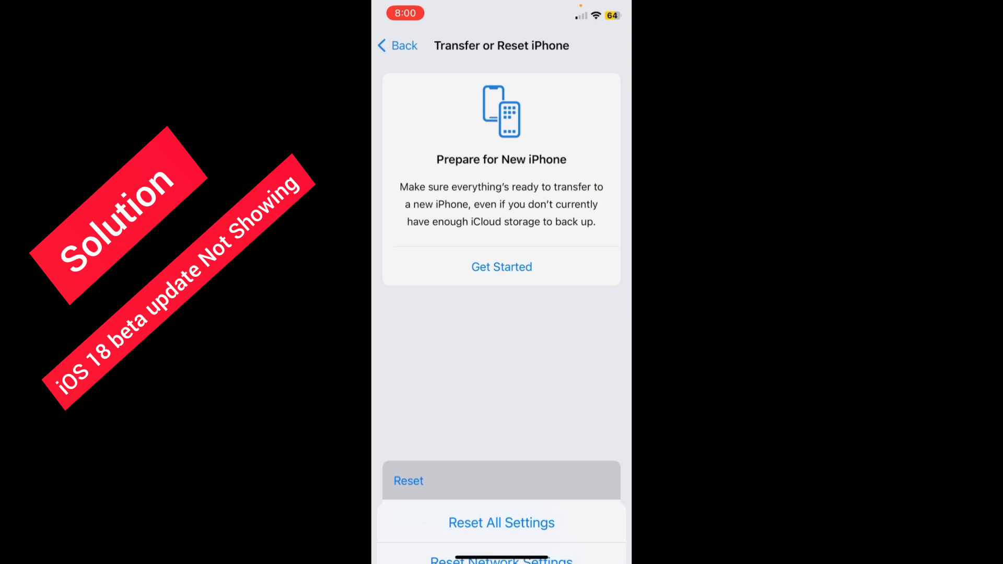
click(408, 481)
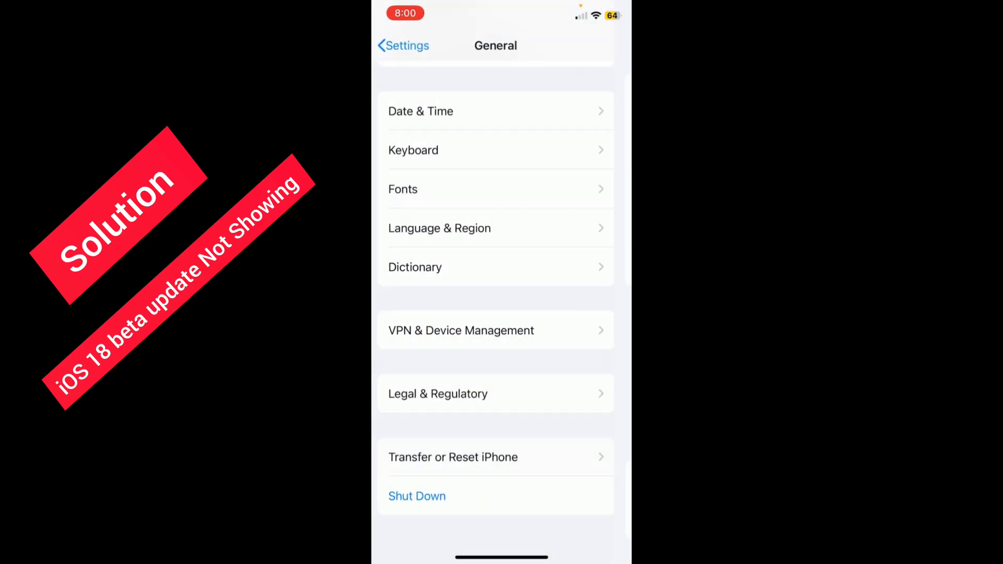
click(440, 228)
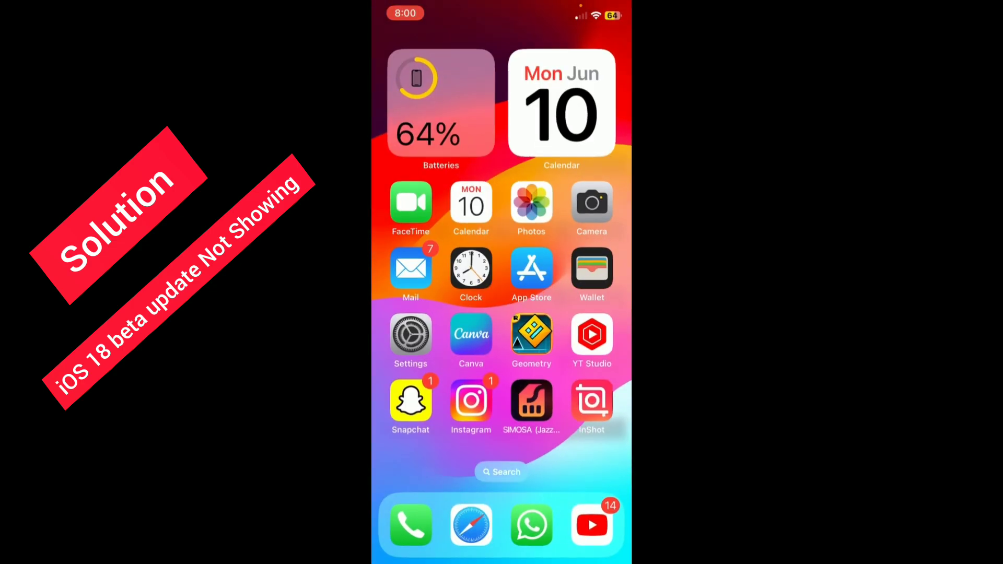
Search the App Store for 'apple developer' and open the Apple Developer app.
scroll(left, 3)
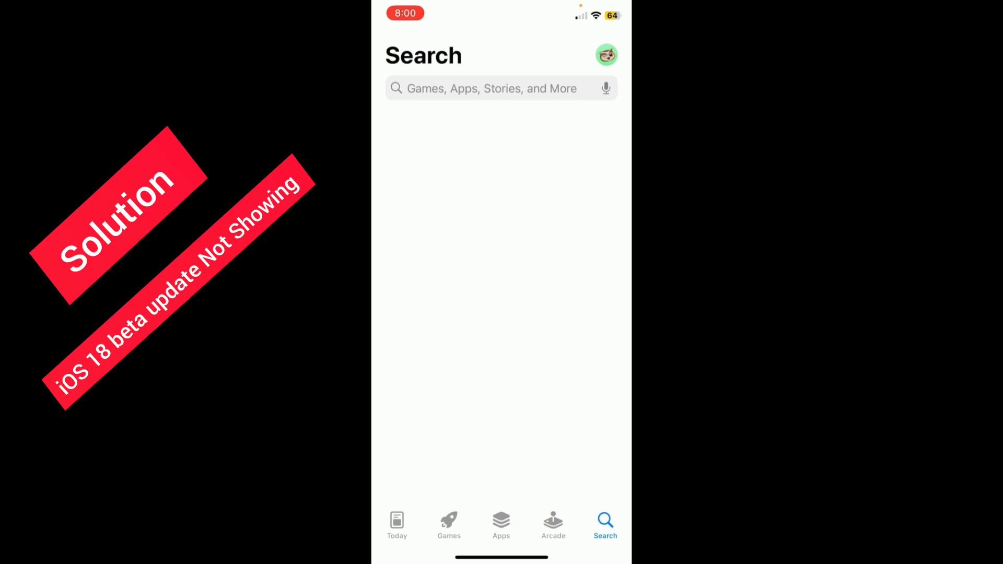
click(502, 88)
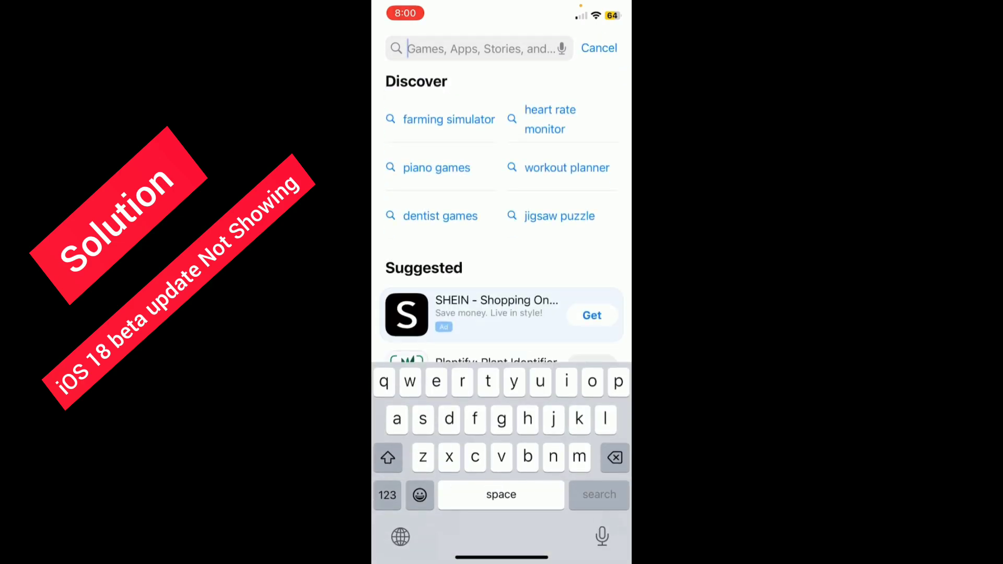
text(apple deve)
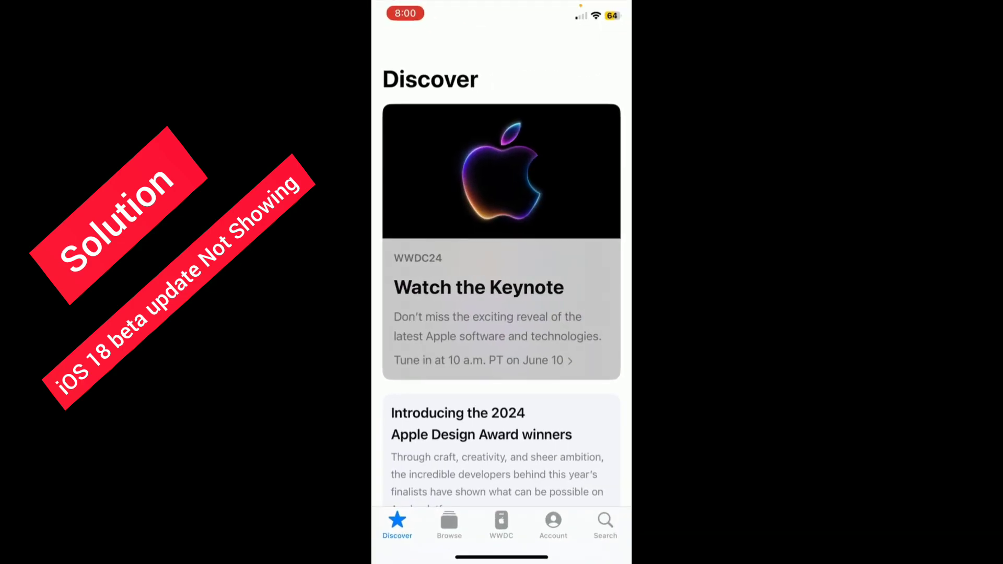
Leave the Developer app for Settings > General > Language & Region, showing English and Urdu.
click(553, 523)
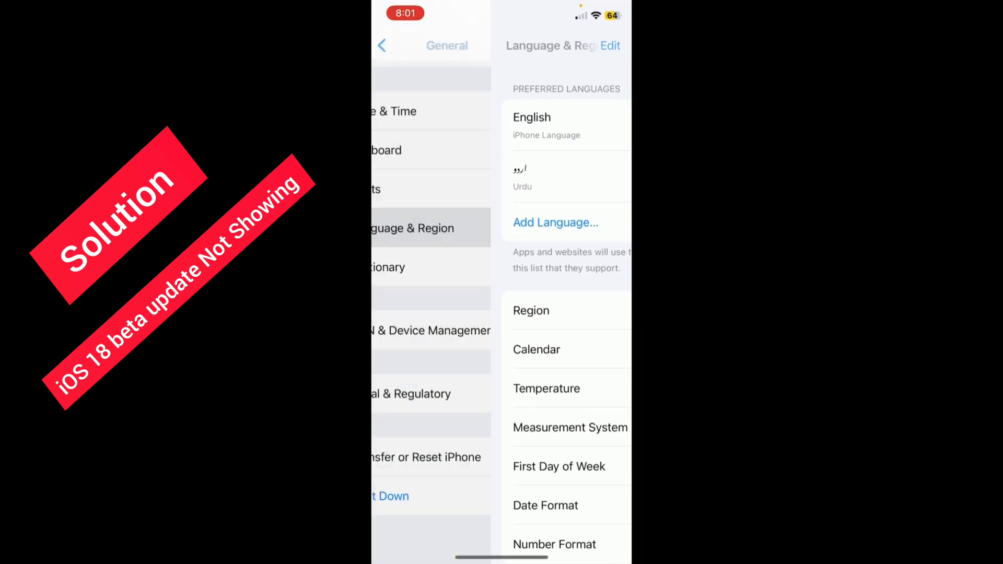
Open Software Update, showing iOS 17.5.1 up to date with Beta Updates off.
click(382, 45)
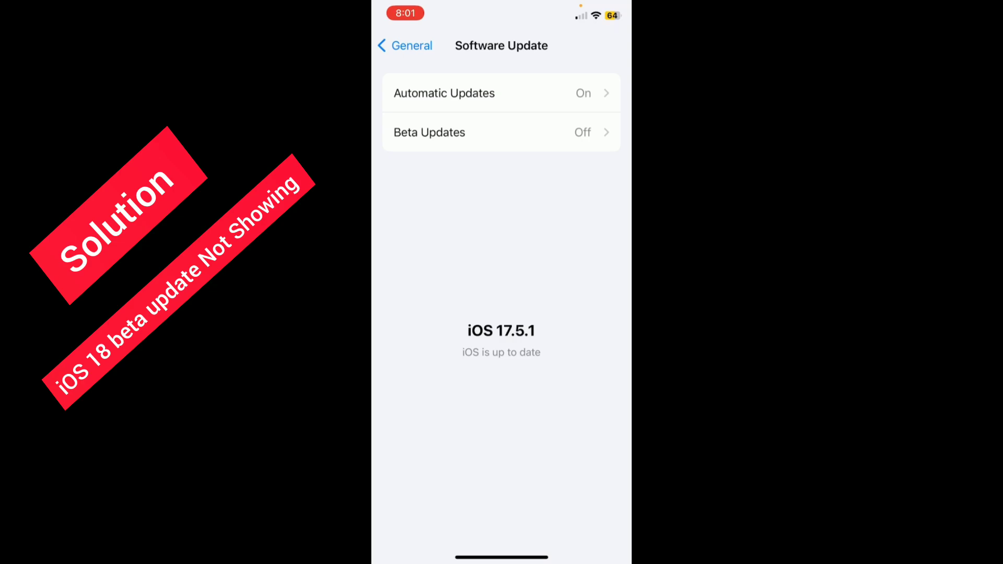
Set Beta Updates to iOS 17 Developer Beta.
click(501, 131)
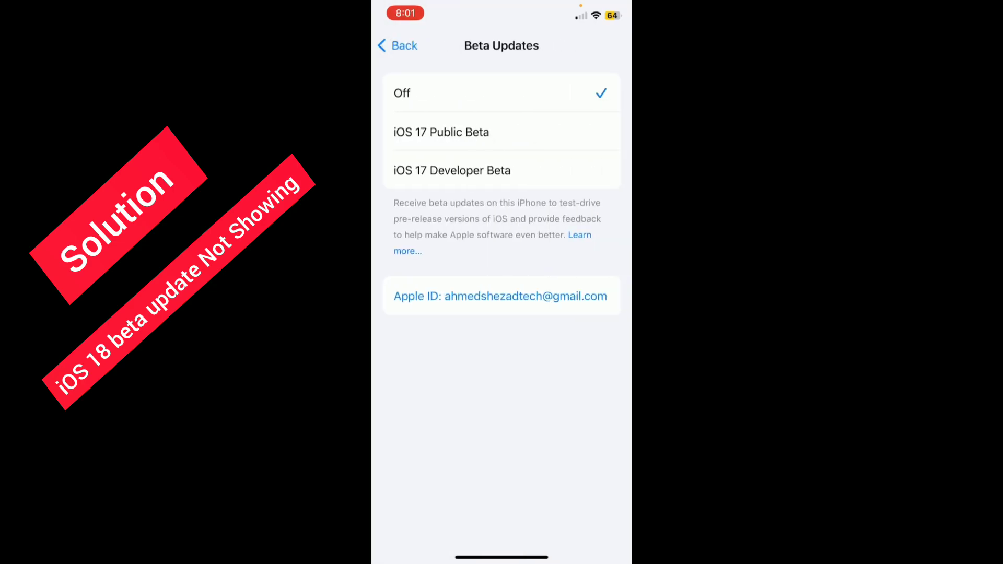
click(451, 170)
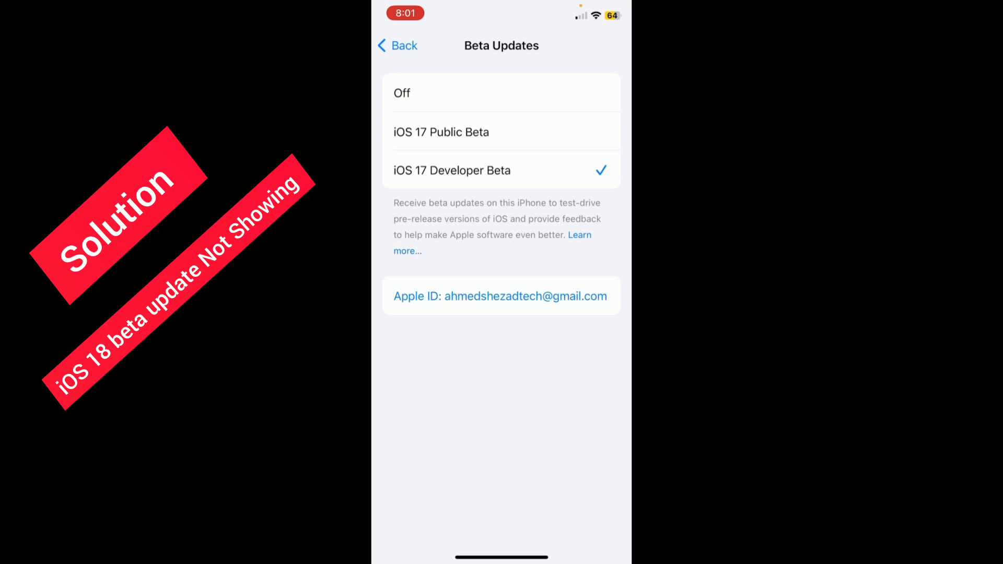